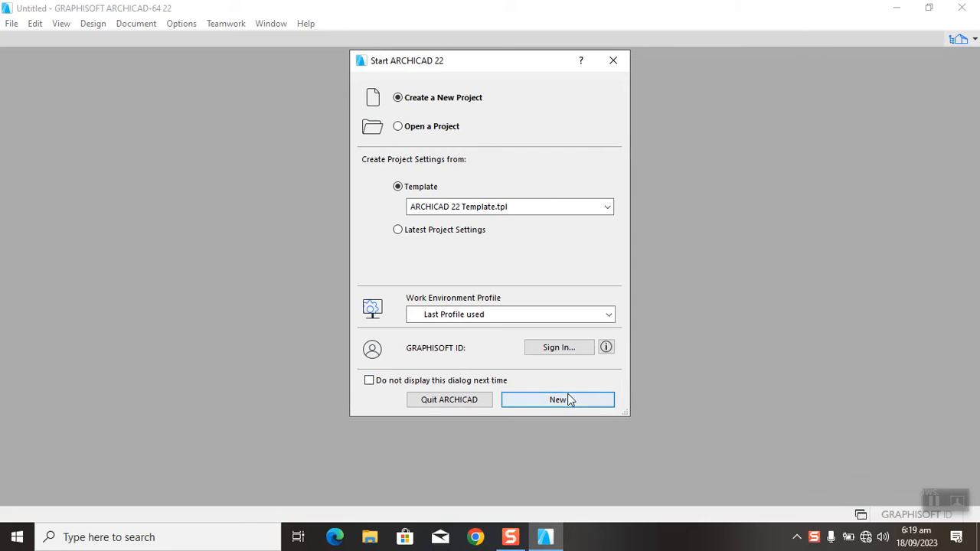
# - Create a new project from the ARCHICAD 22 template, landing in the Ground Floor plan
pyautogui.click(557, 398)
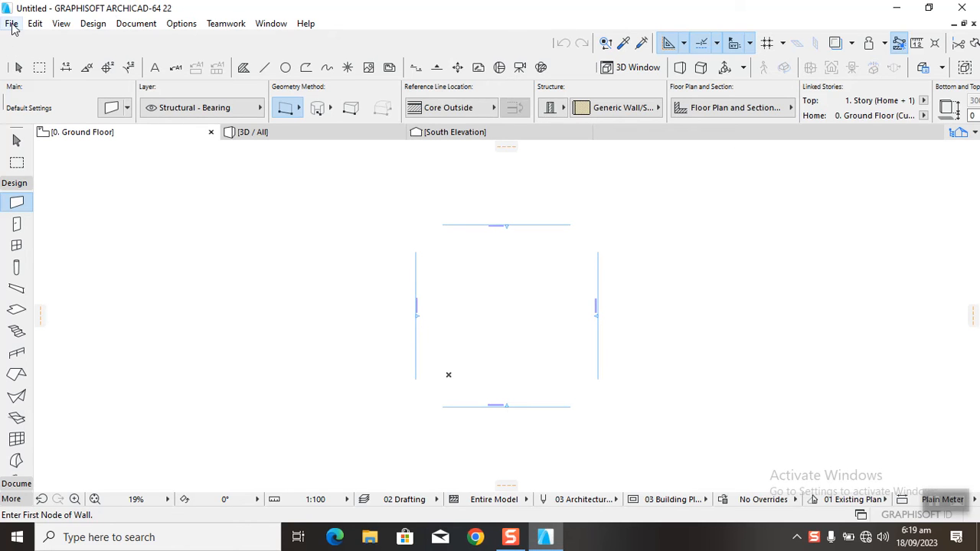
pyautogui.click(12, 23)
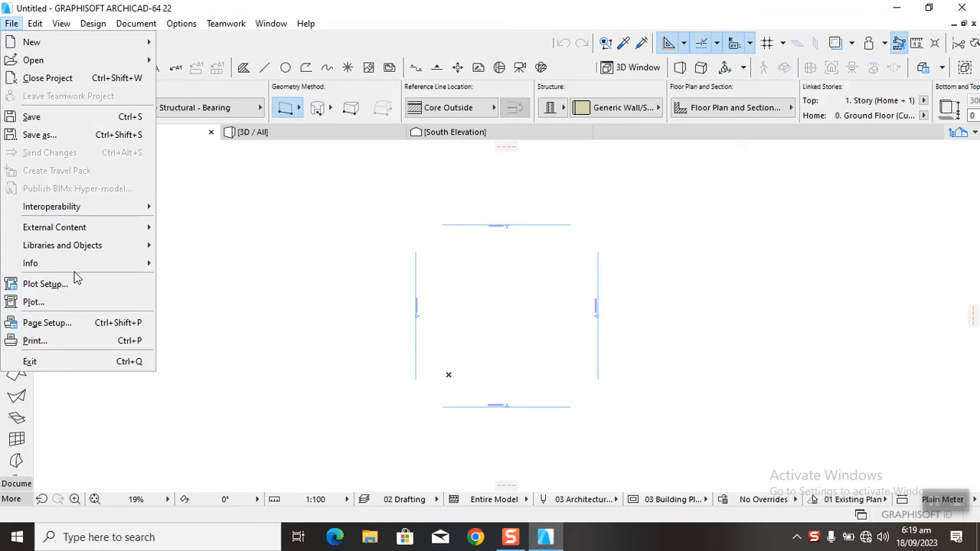
pyautogui.moveTo(44, 283)
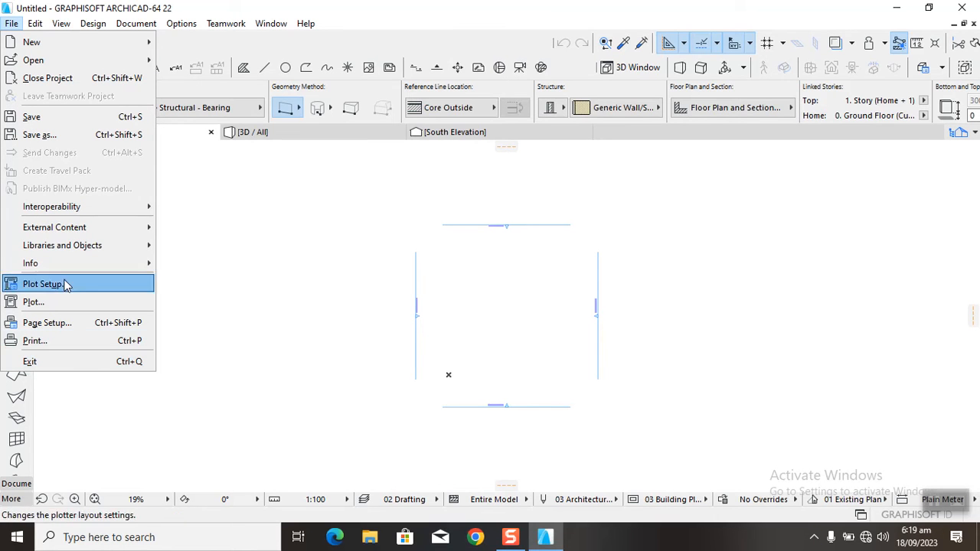
pyautogui.moveTo(61, 288)
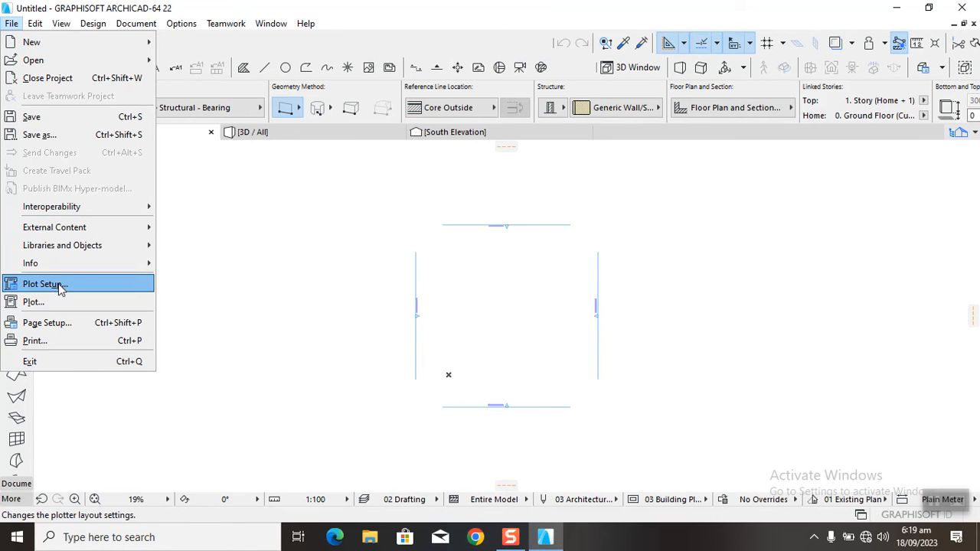
pyautogui.click(45, 283)
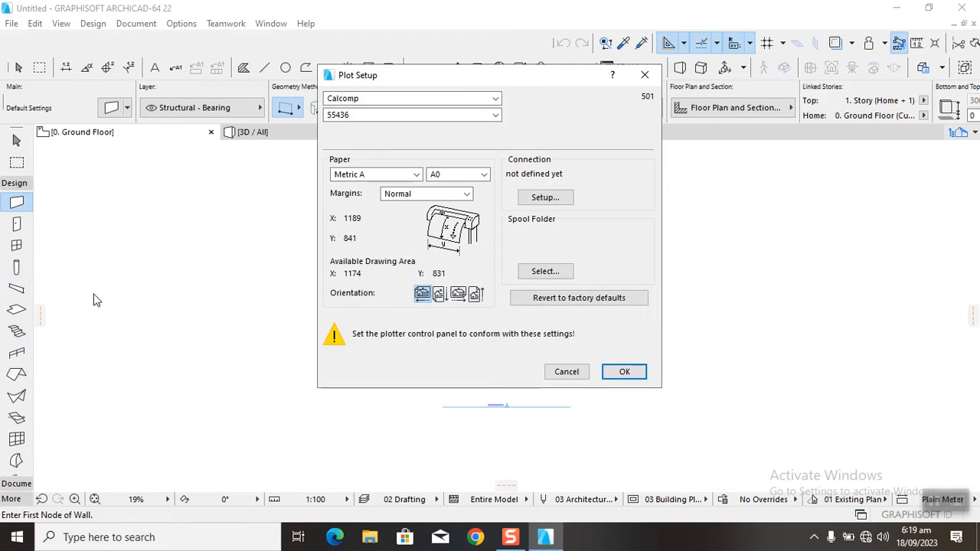
pyautogui.moveTo(637, 110)
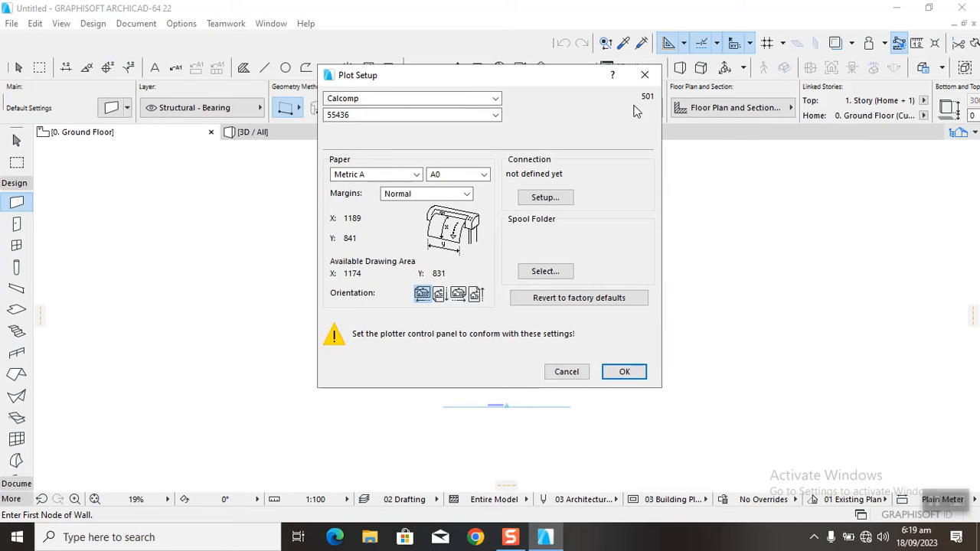
pyautogui.click(625, 372)
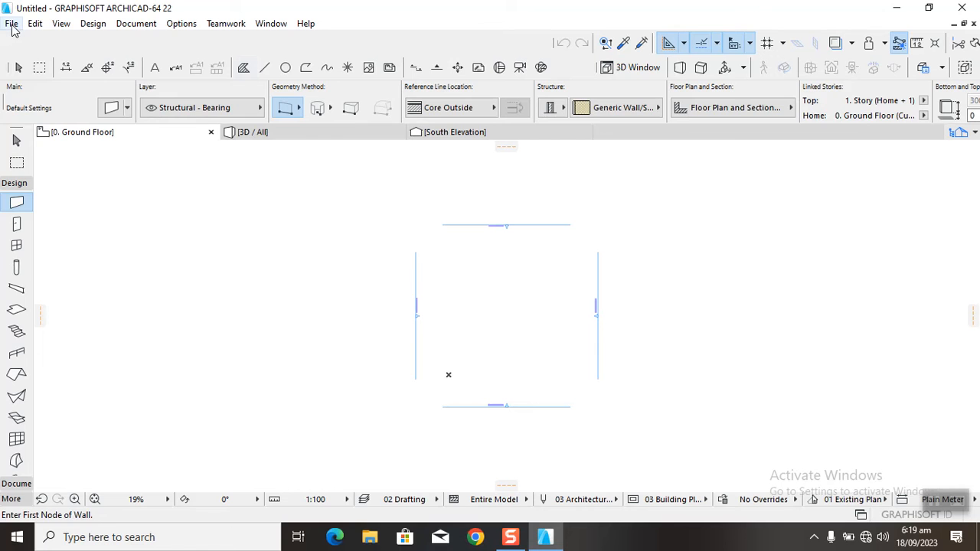
pyautogui.click(12, 23)
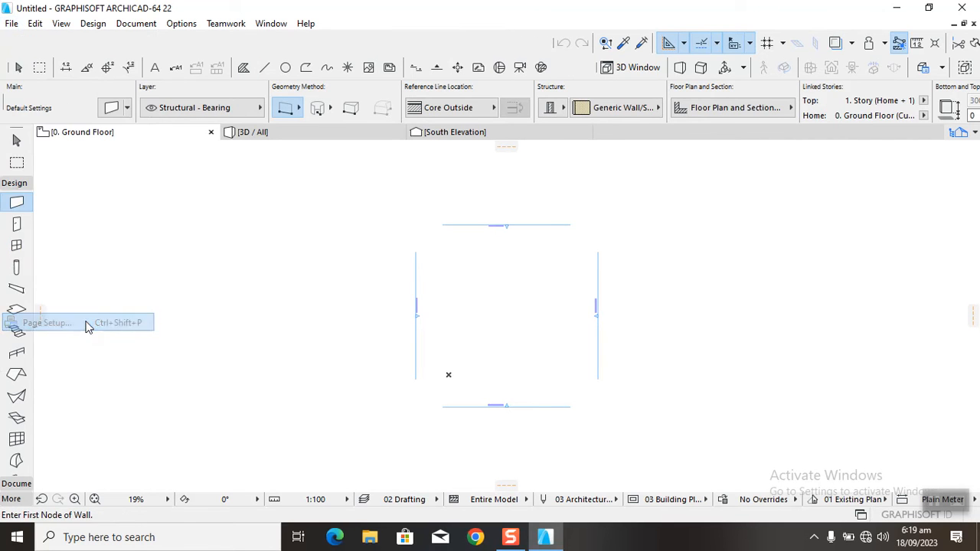
pyautogui.click(46, 321)
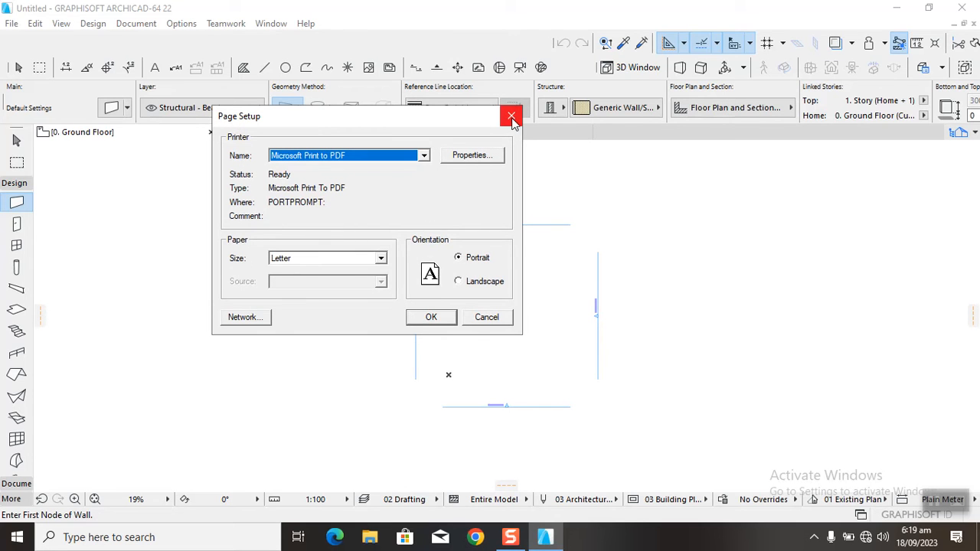
pyautogui.click(511, 117)
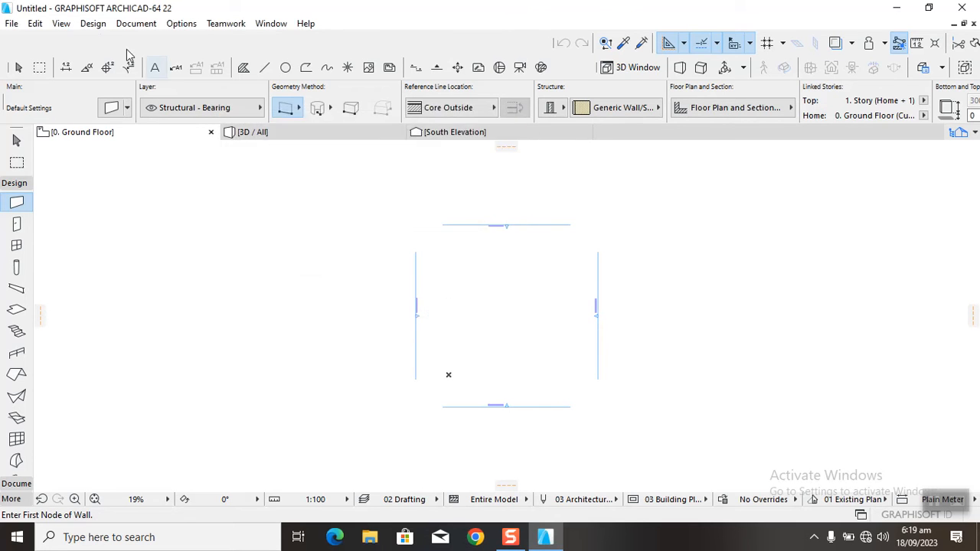
# - Show the Design menu's commands such as Story Settings and Design Tools
pyautogui.click(92, 22)
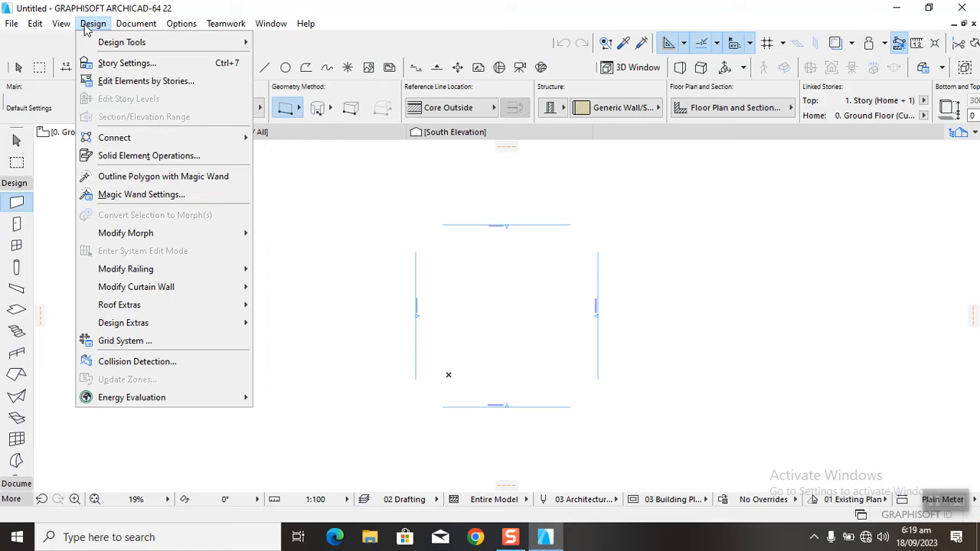
pyautogui.moveTo(126, 63)
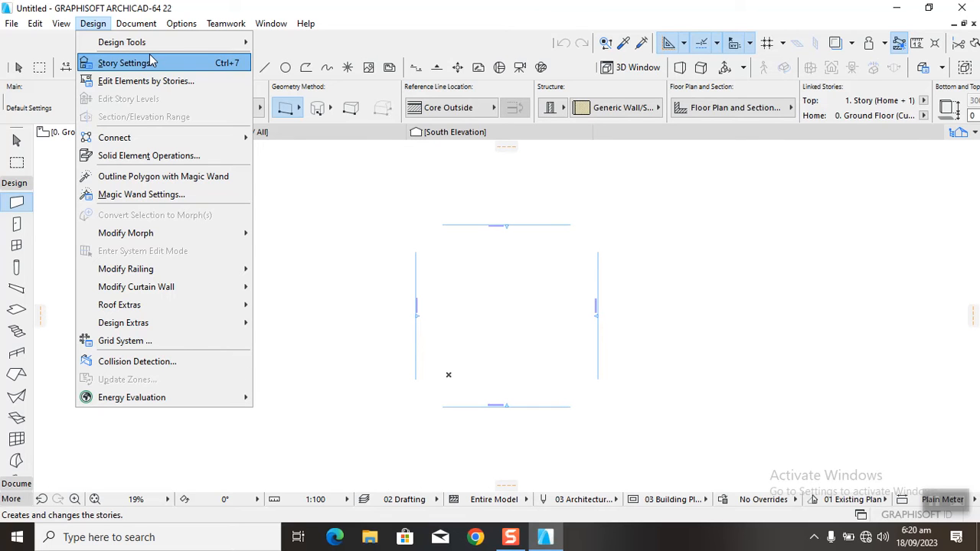
pyautogui.moveTo(123, 42)
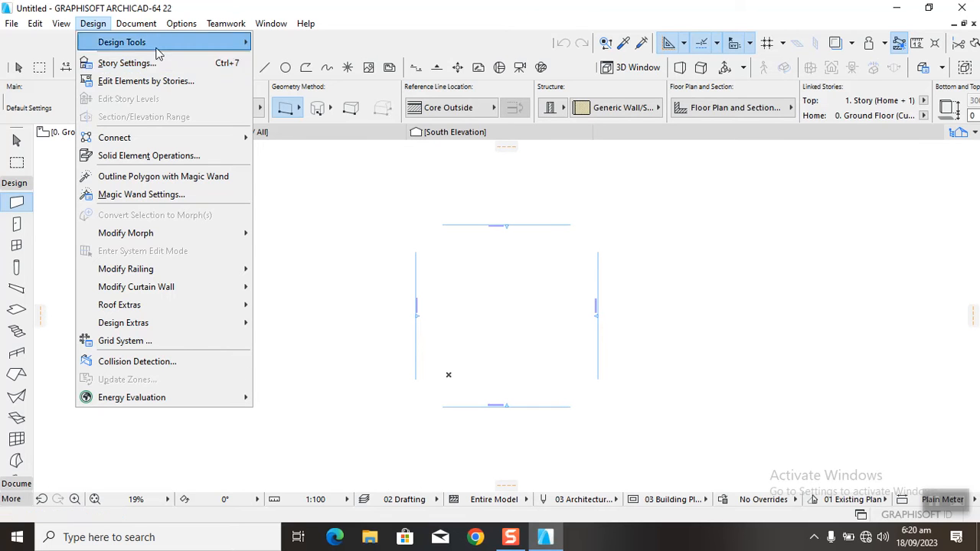
# - Browse the Document menu's layers and pen sets, then the Options menu commands
pyautogui.click(136, 23)
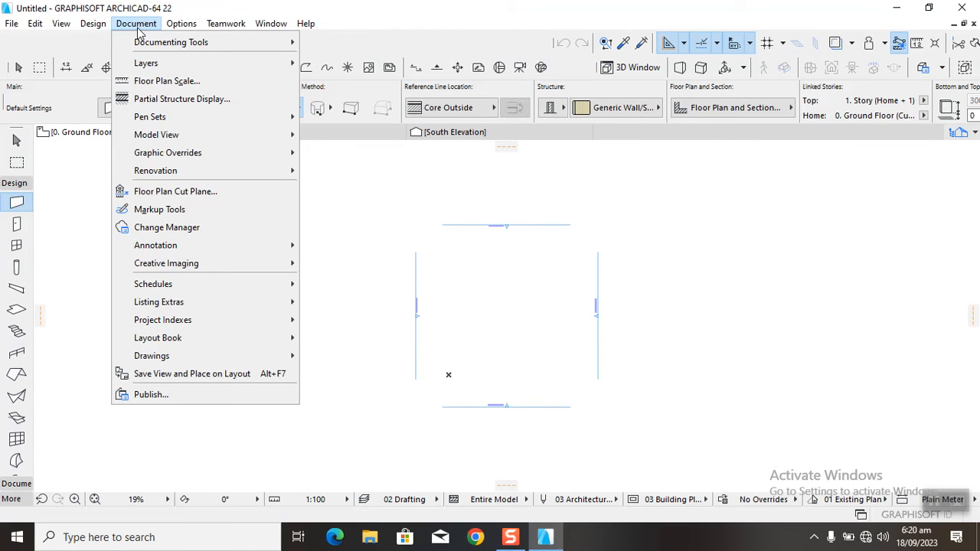
pyautogui.moveTo(145, 63)
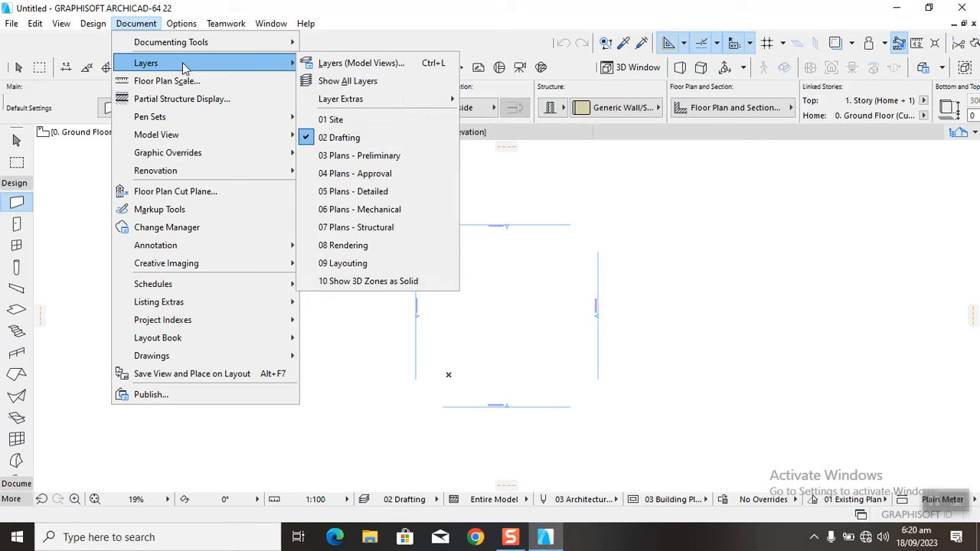
pyautogui.moveTo(166, 79)
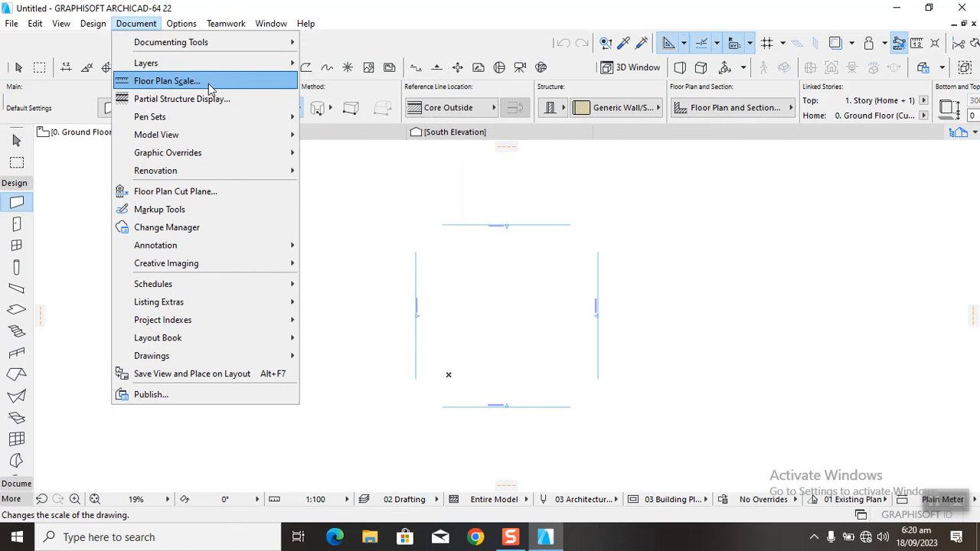
pyautogui.moveTo(222, 116)
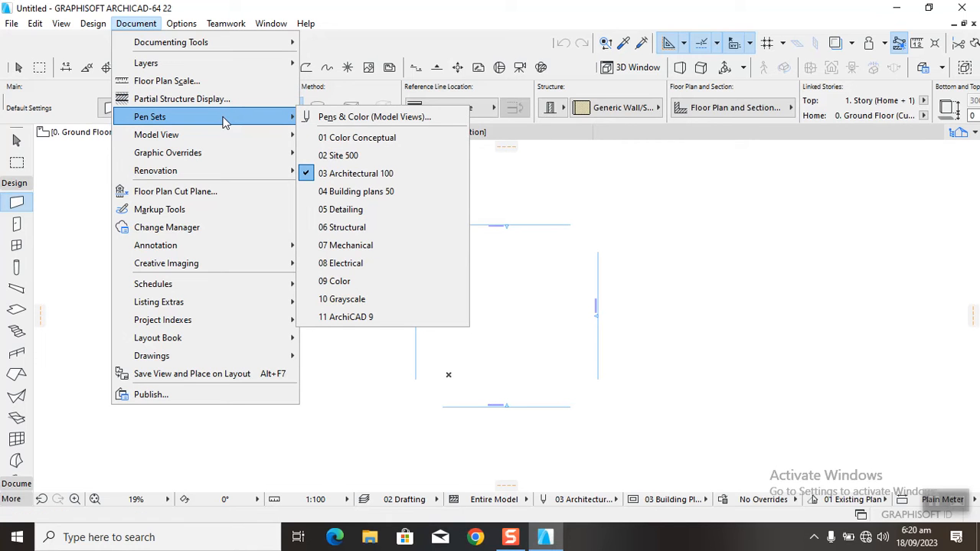
pyautogui.moveTo(191, 355)
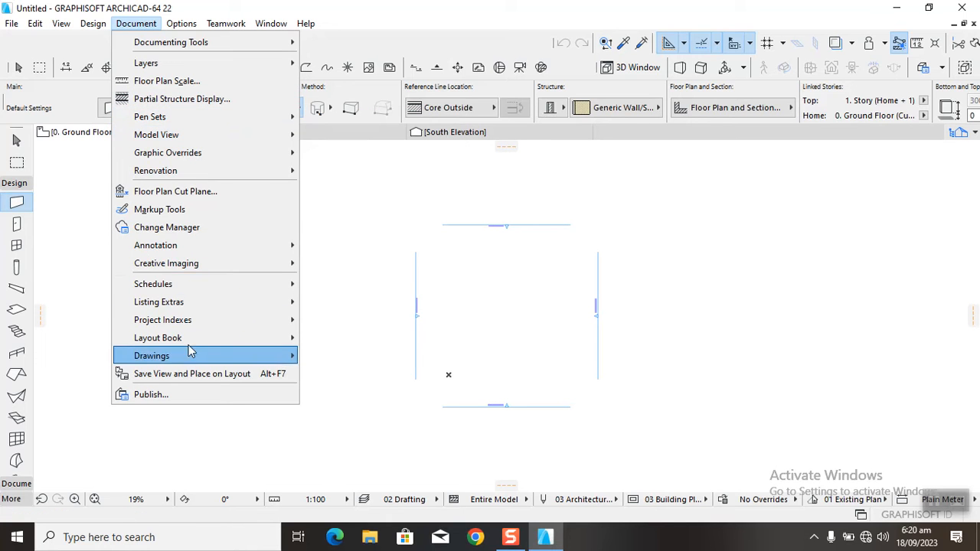
pyautogui.moveTo(161, 320)
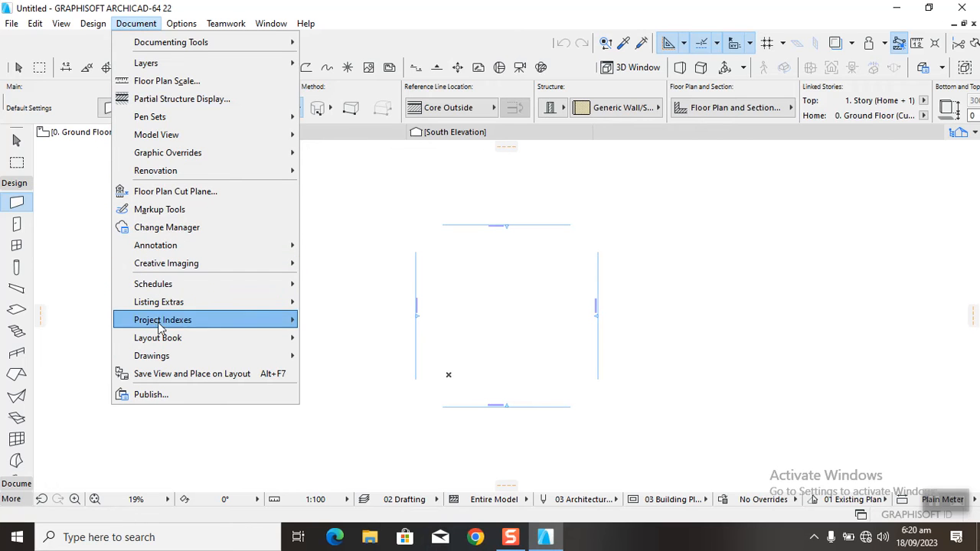
pyautogui.click(181, 23)
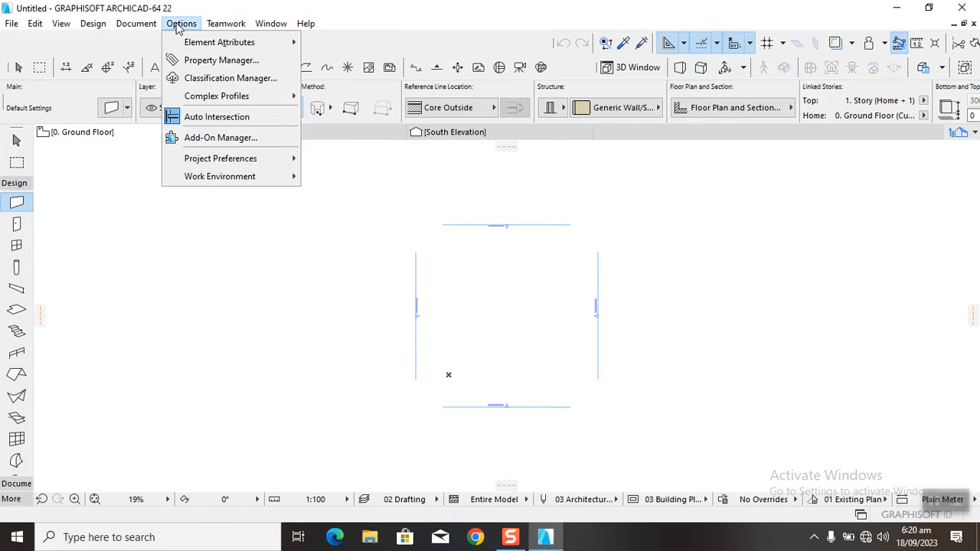
pyautogui.moveTo(220, 157)
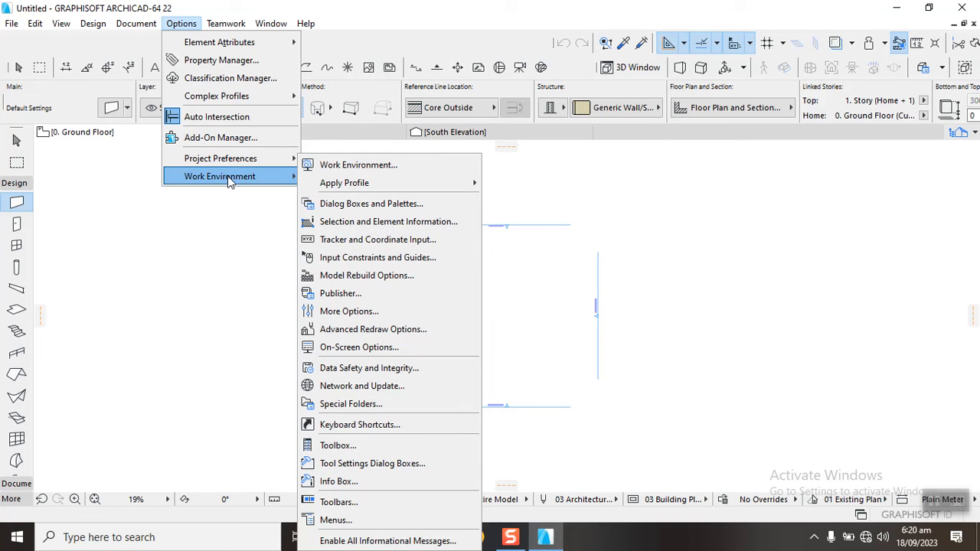
pyautogui.moveTo(358, 166)
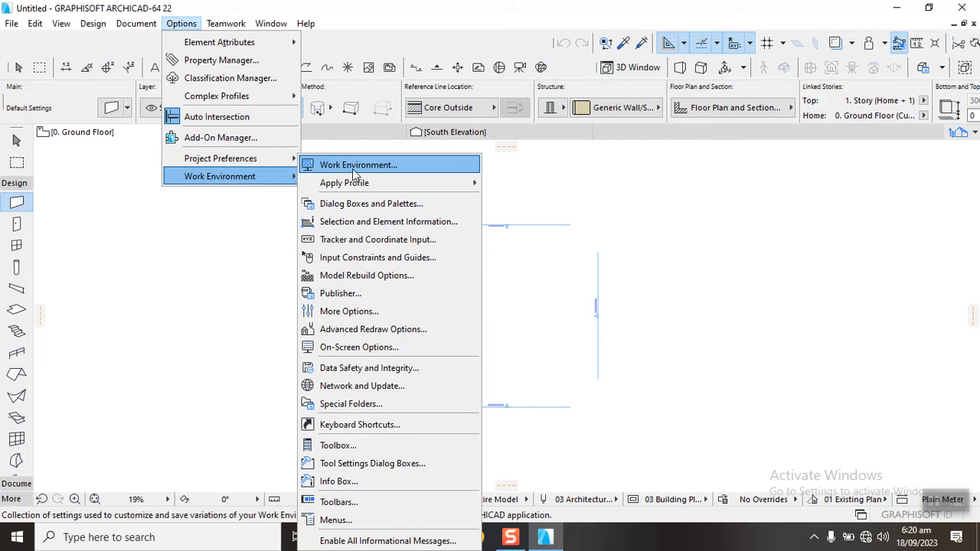
pyautogui.moveTo(359, 169)
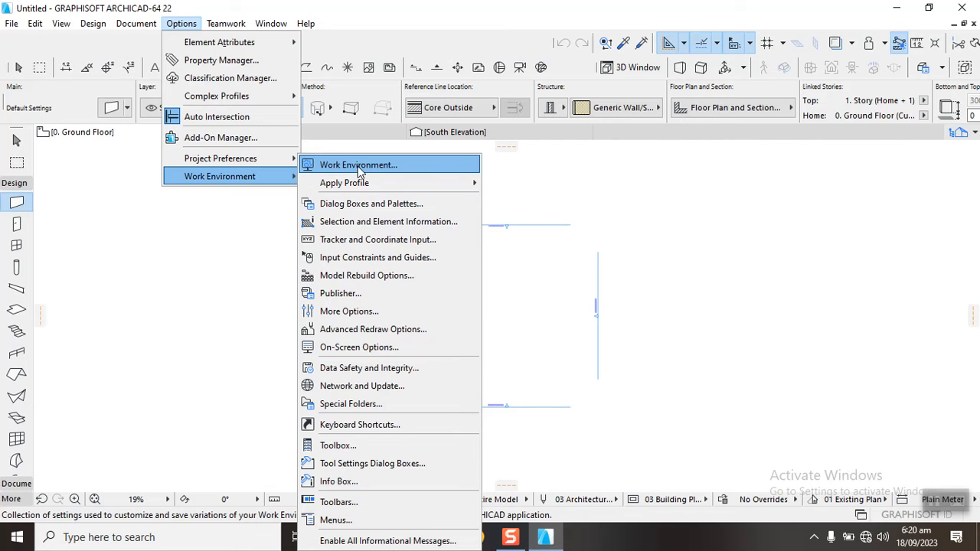
pyautogui.click(358, 165)
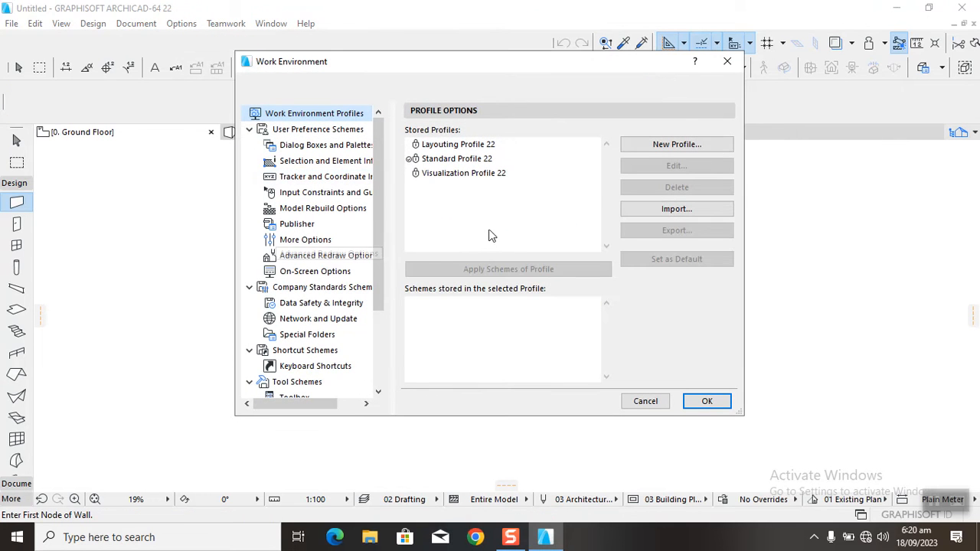
pyautogui.moveTo(496, 229)
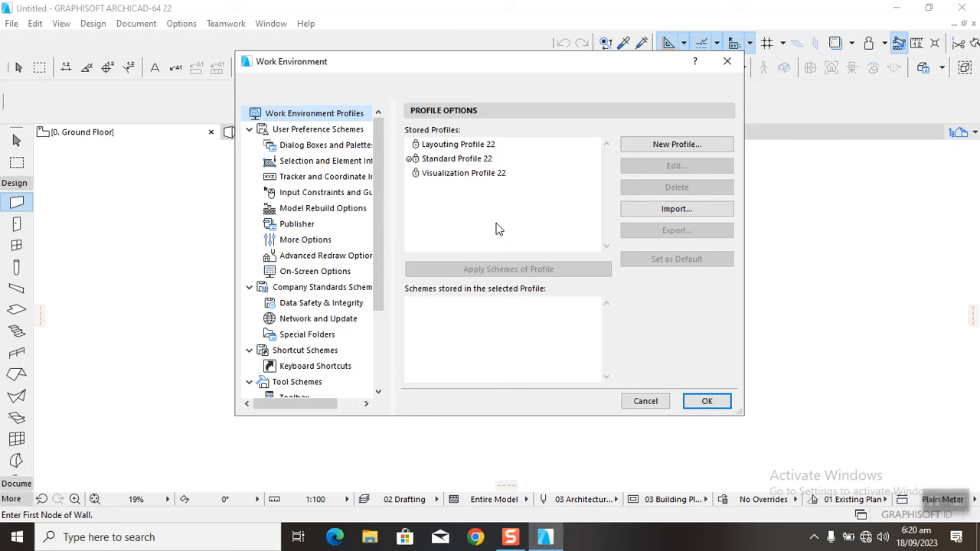
pyautogui.scroll(-3)
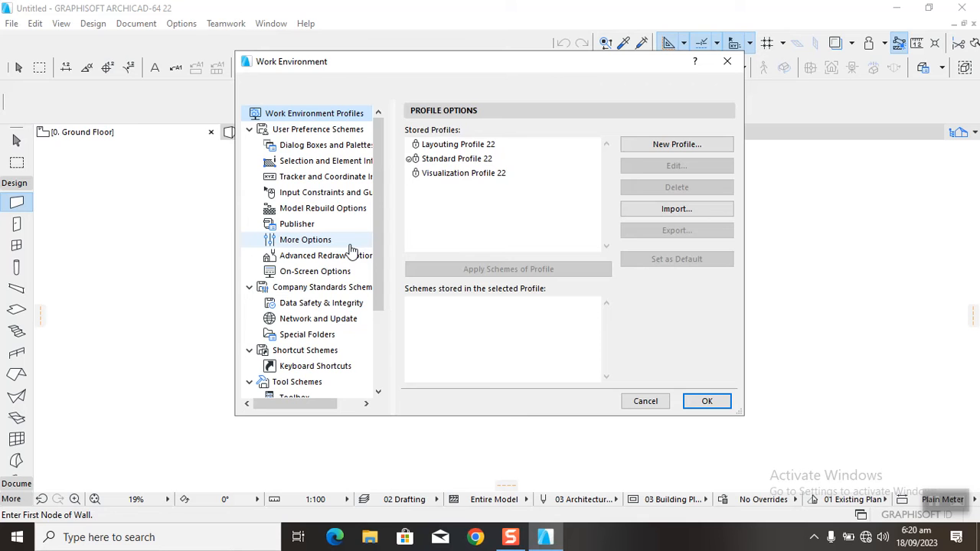
pyautogui.moveTo(509, 152)
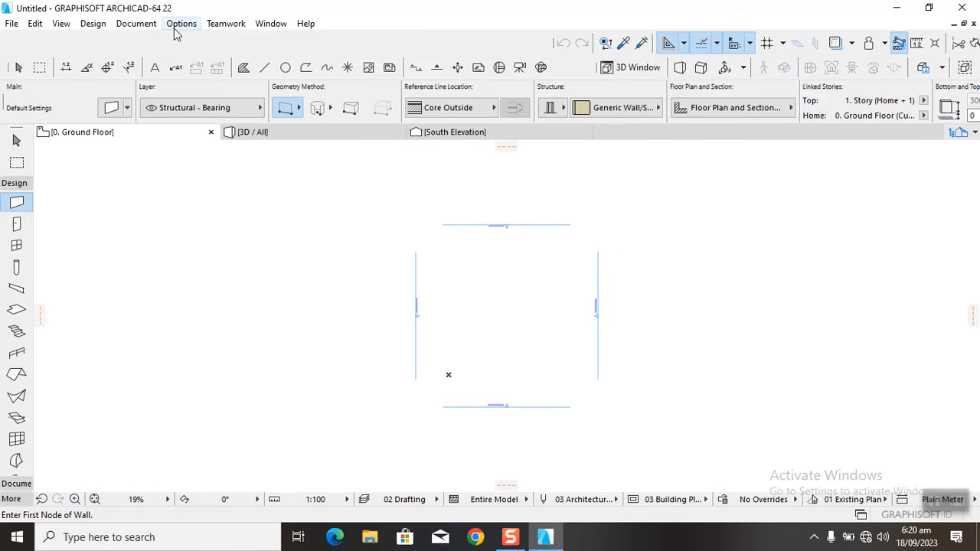
# - Reach the Working Units settings through Options > Project Preferences
pyautogui.click(180, 23)
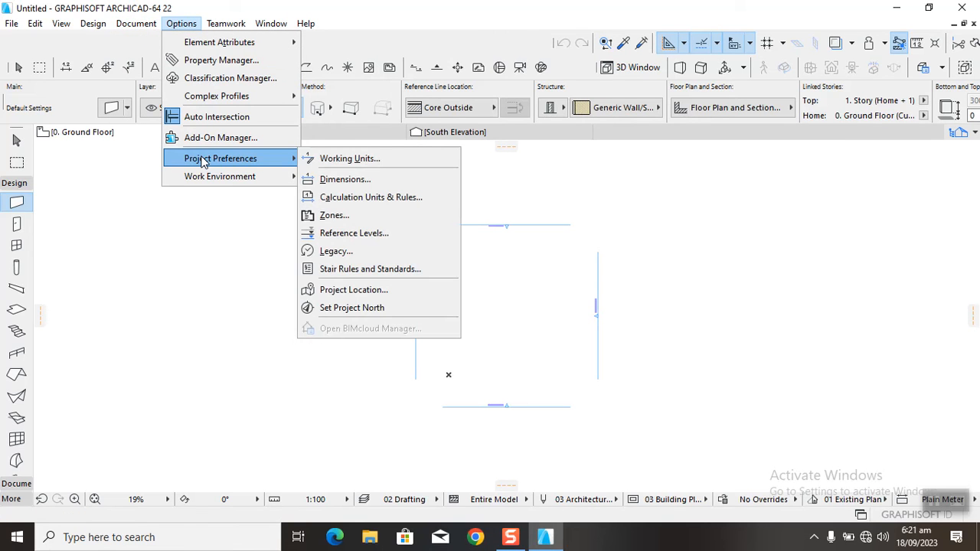
pyautogui.moveTo(349, 158)
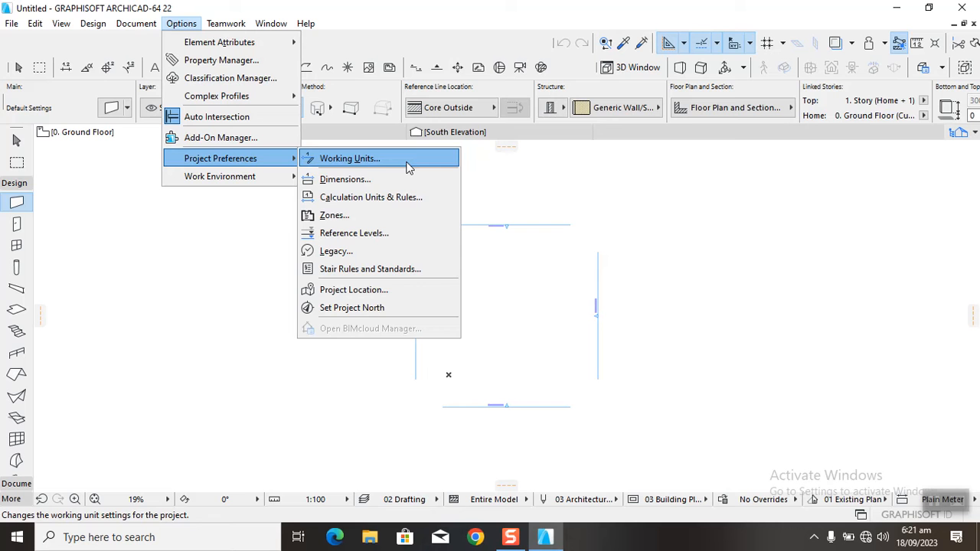
pyautogui.click(349, 157)
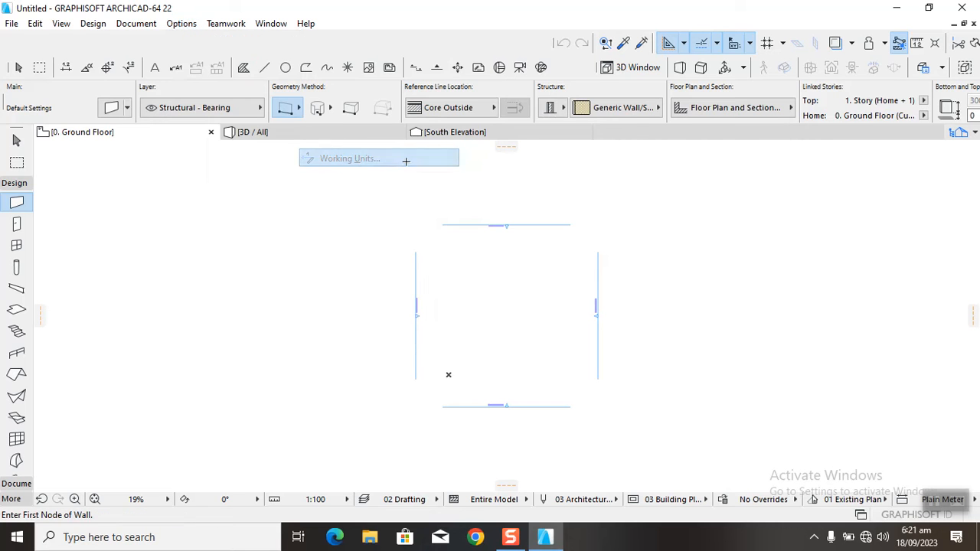
# - Keep millimetres and square metres in Working Units and accept the settings unchanged
pyautogui.click(349, 158)
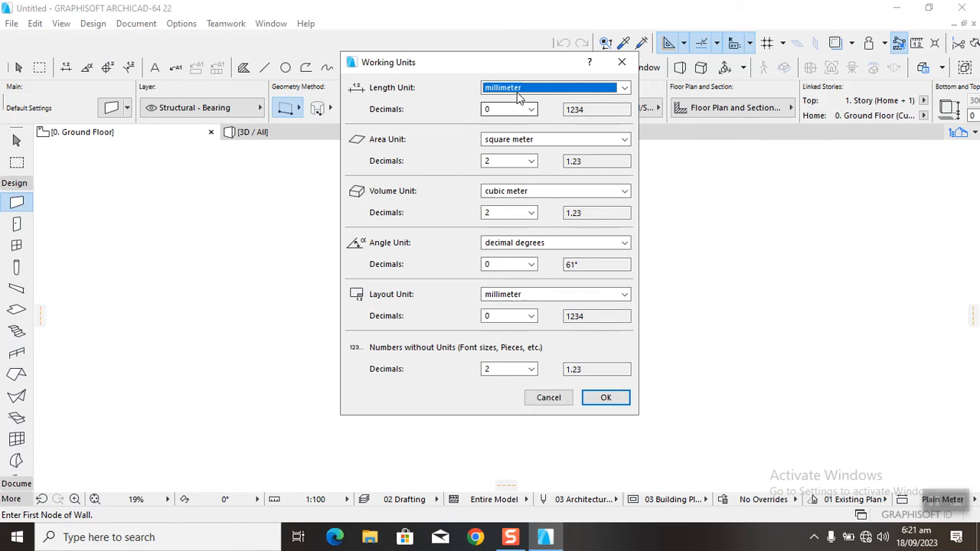
pyautogui.moveTo(502, 114)
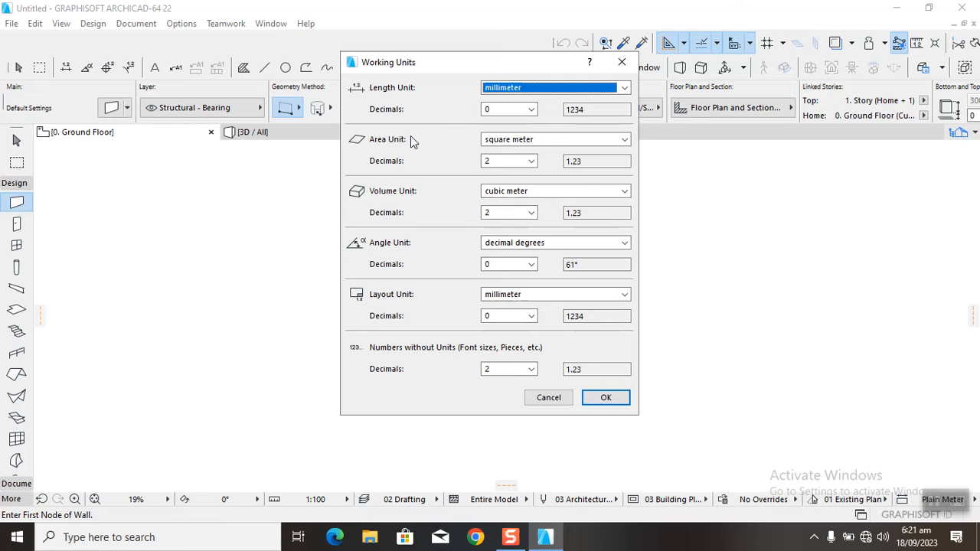
pyautogui.moveTo(395, 193)
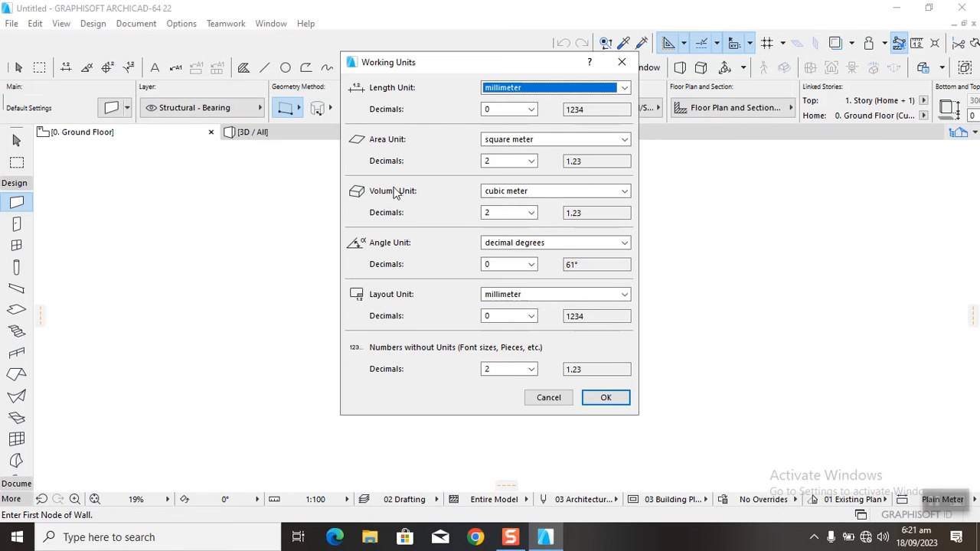
pyautogui.click(624, 139)
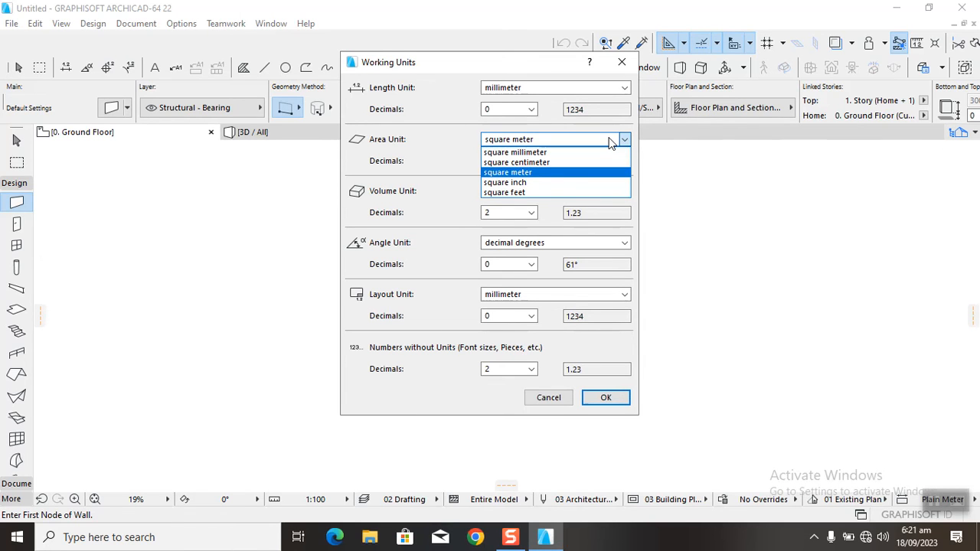
pyautogui.click(509, 172)
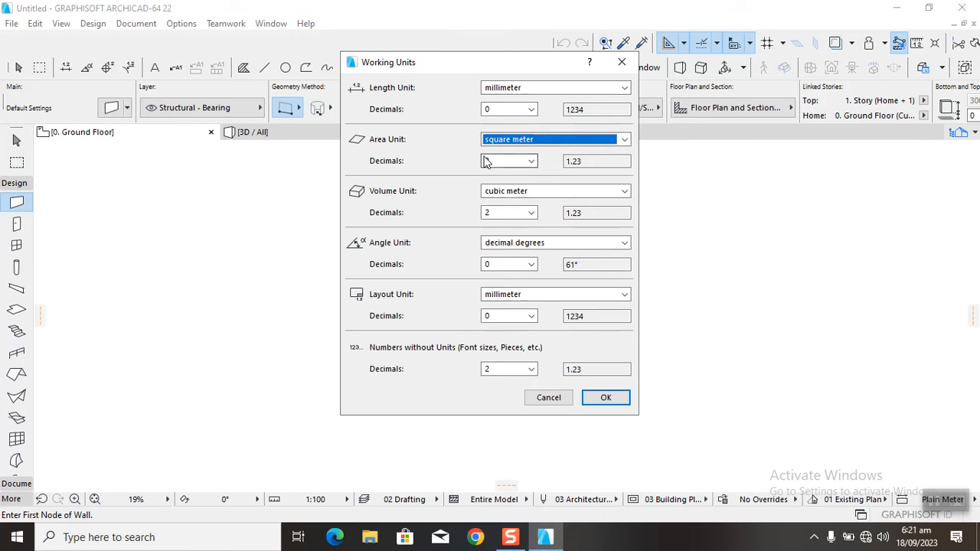
pyautogui.click(508, 161)
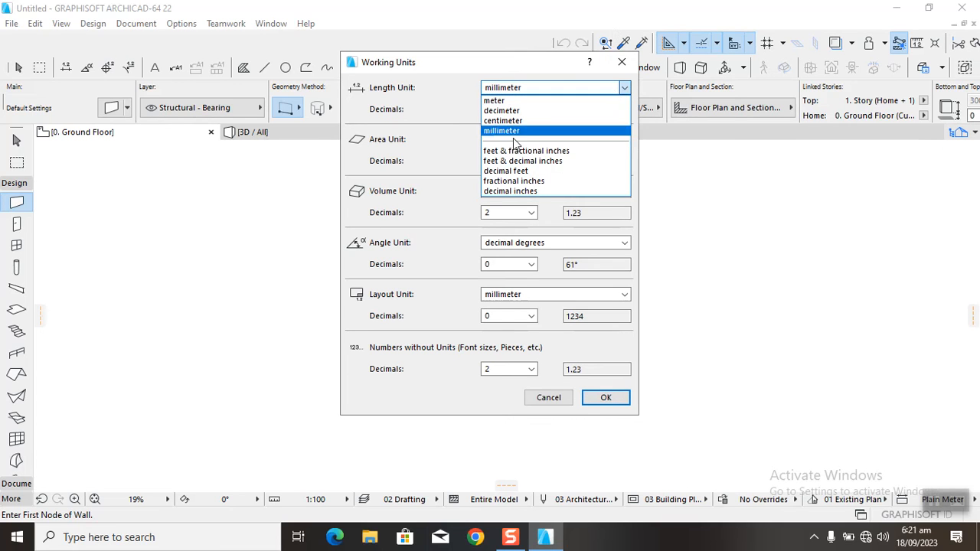
pyautogui.moveTo(526, 150)
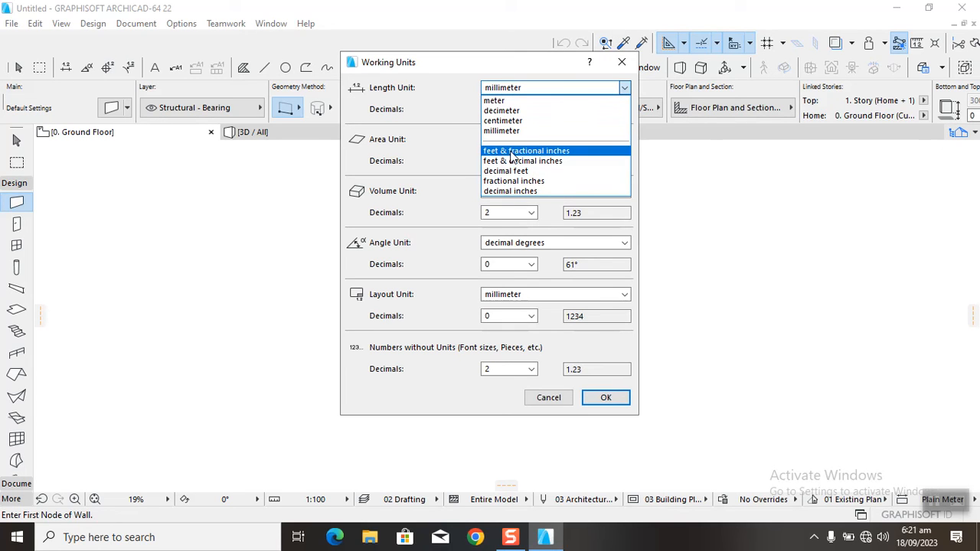
pyautogui.moveTo(612, 161)
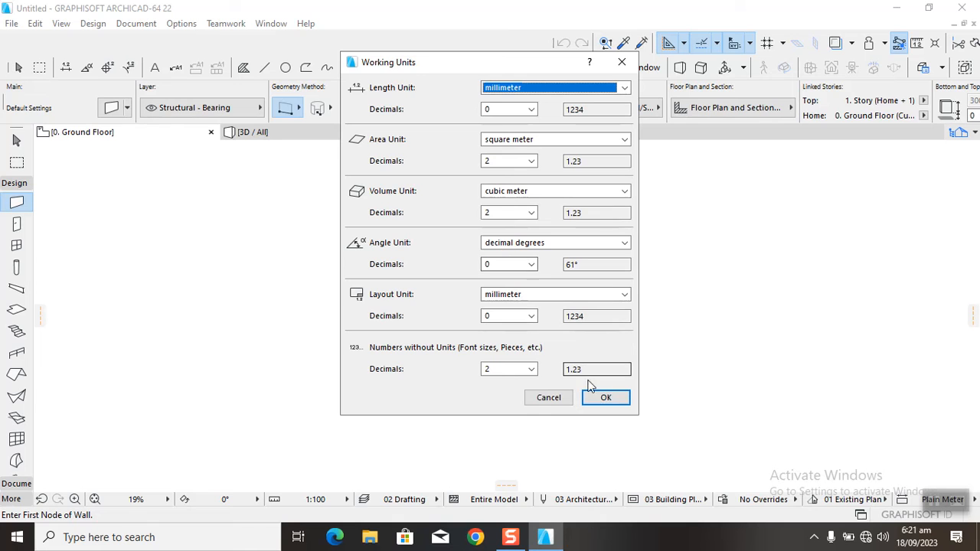
pyautogui.click(606, 398)
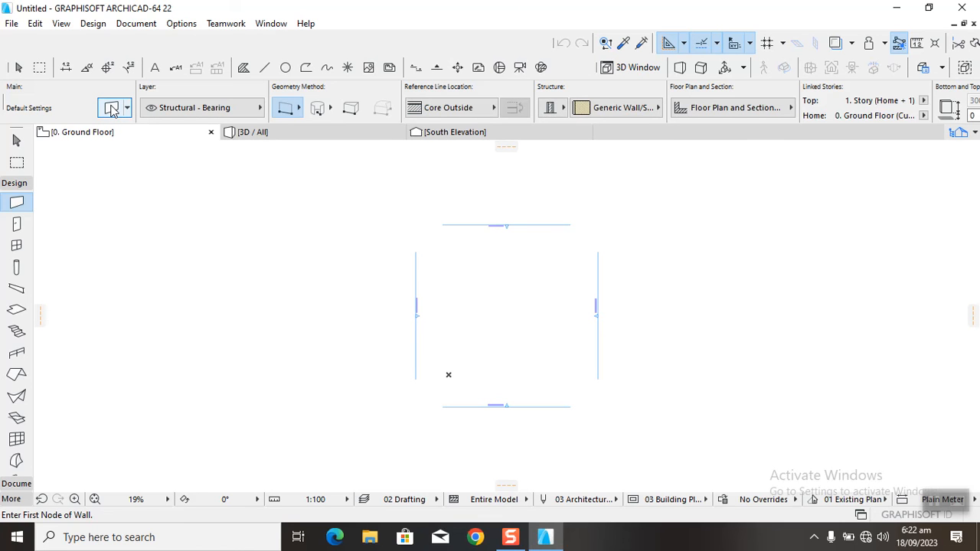
# - Make the default wall a Basic structure with thickness 150 instead of 300
pyautogui.click(110, 107)
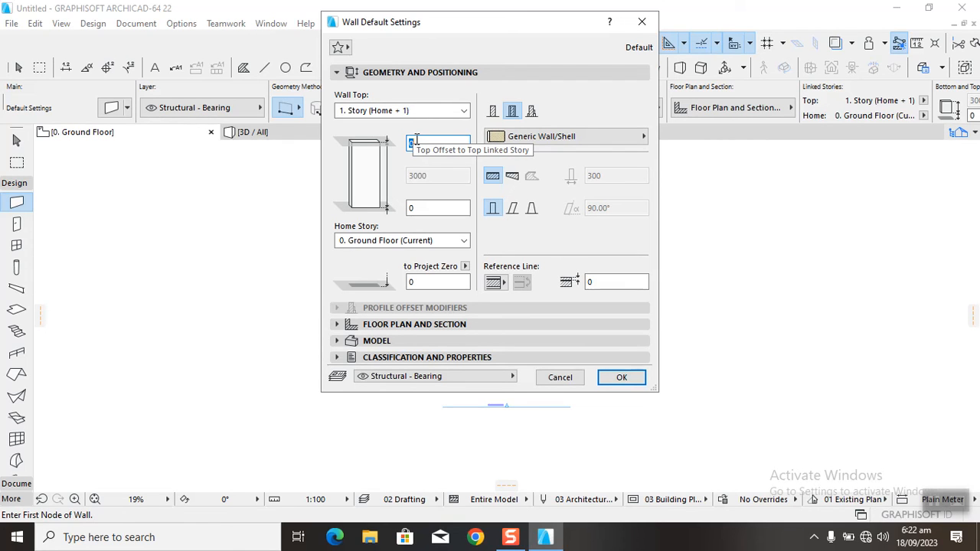
pyautogui.moveTo(493, 110)
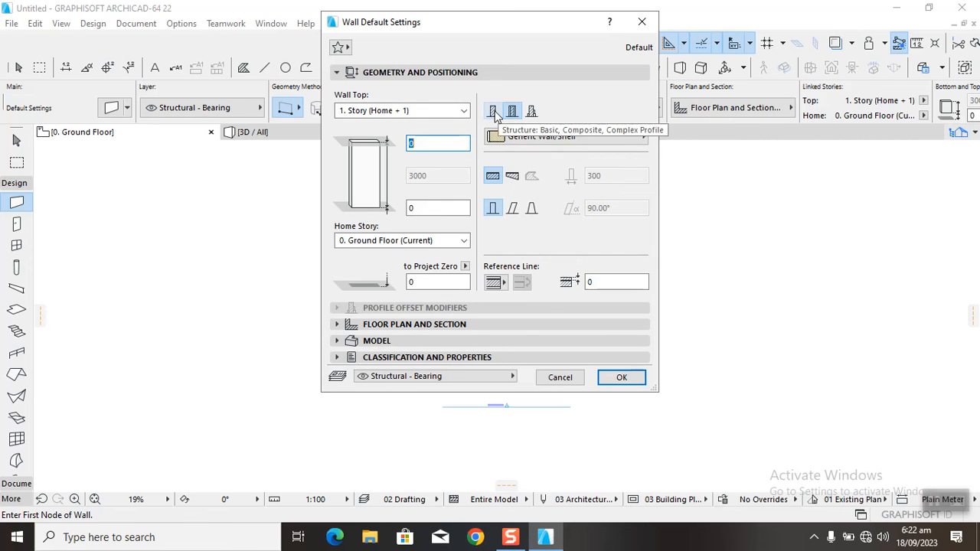
pyautogui.click(493, 110)
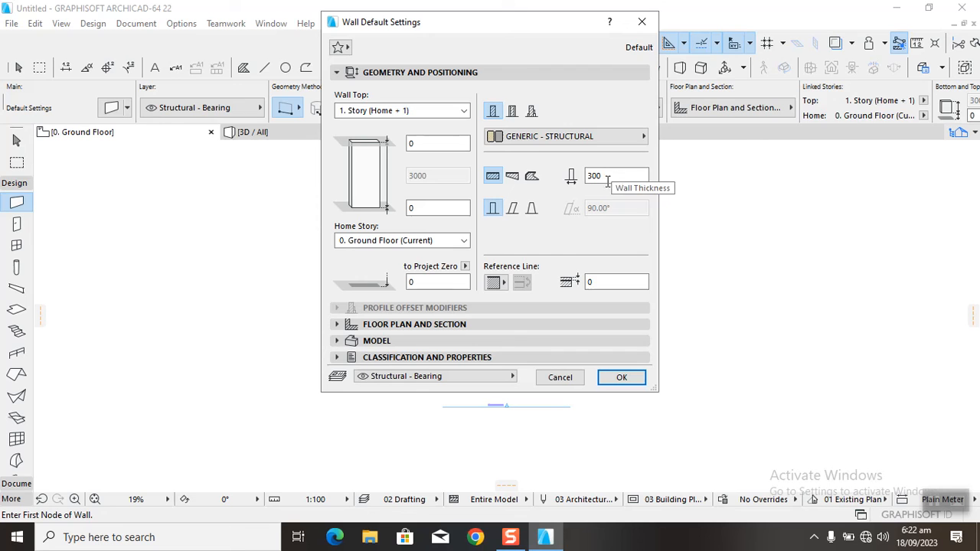
pyautogui.click(615, 176)
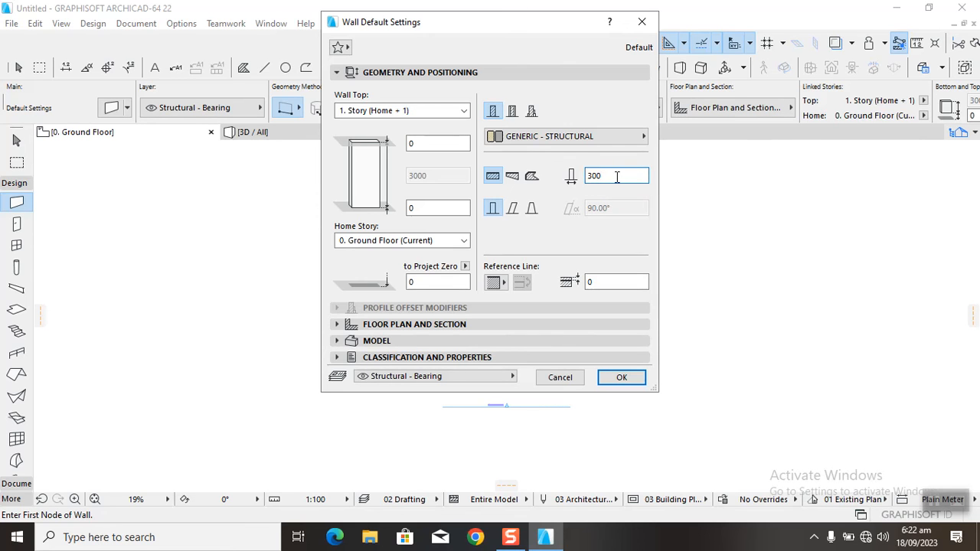
pyautogui.click(621, 377)
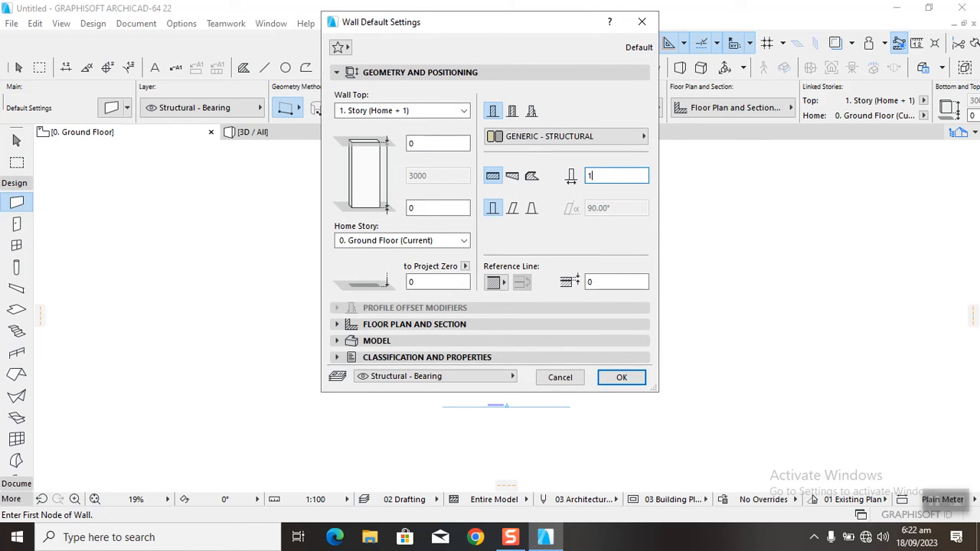
pyautogui.write('150')
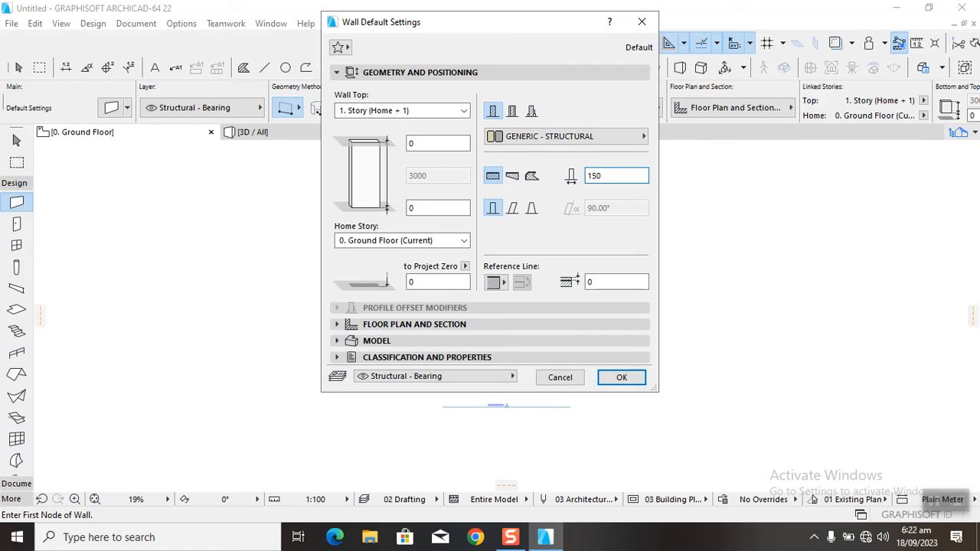
pyautogui.click(616, 174)
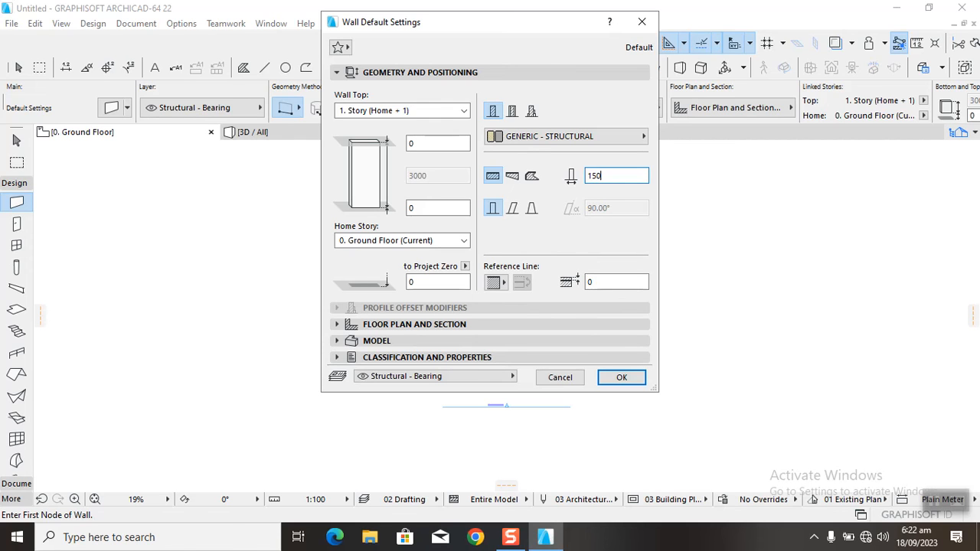
pyautogui.moveTo(616, 174)
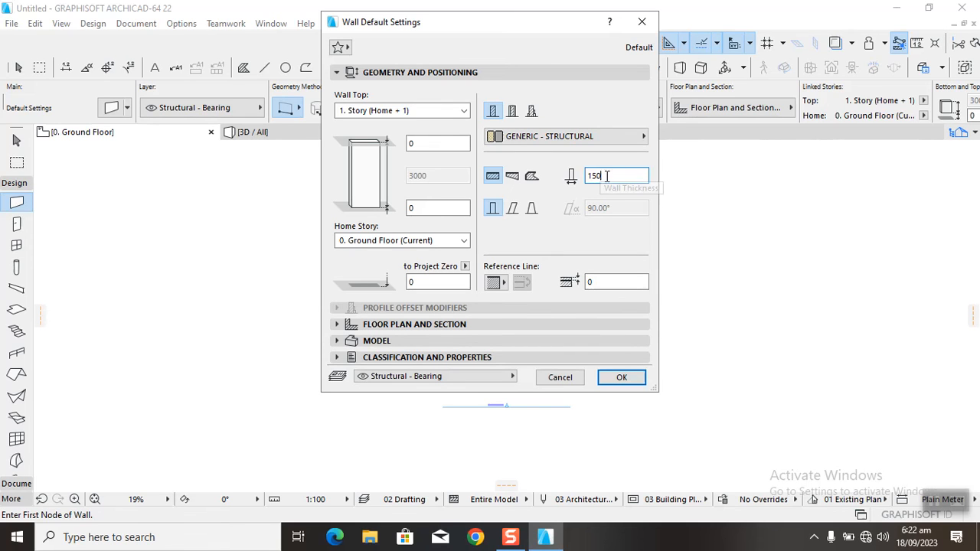
# - Override the default wall's three surfaces with the Metal - Copper Aged texture
pyautogui.click(376, 123)
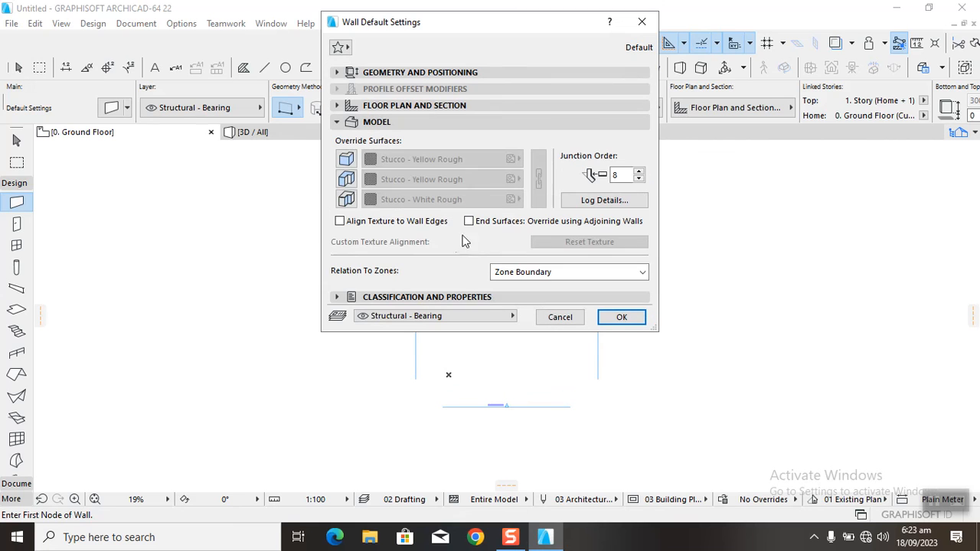
pyautogui.click(346, 198)
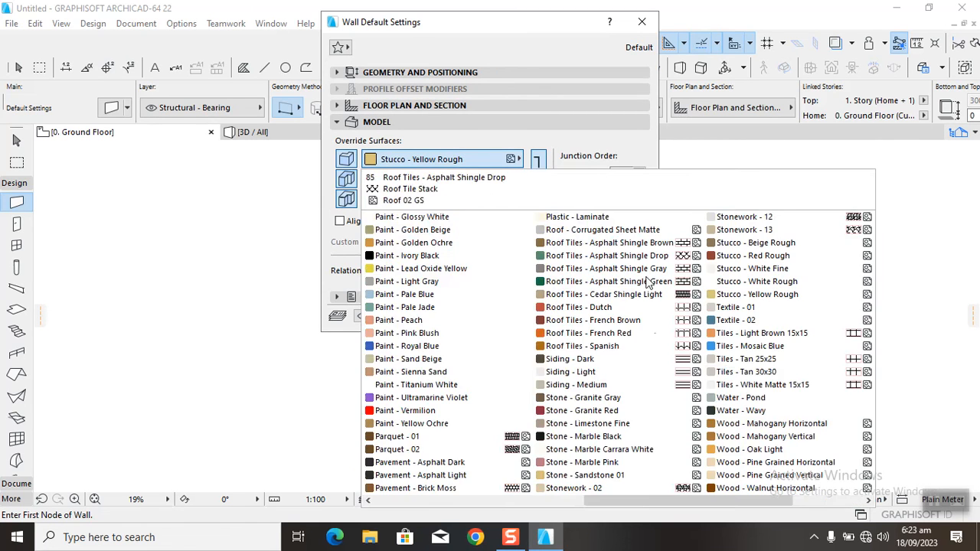
pyautogui.click(533, 450)
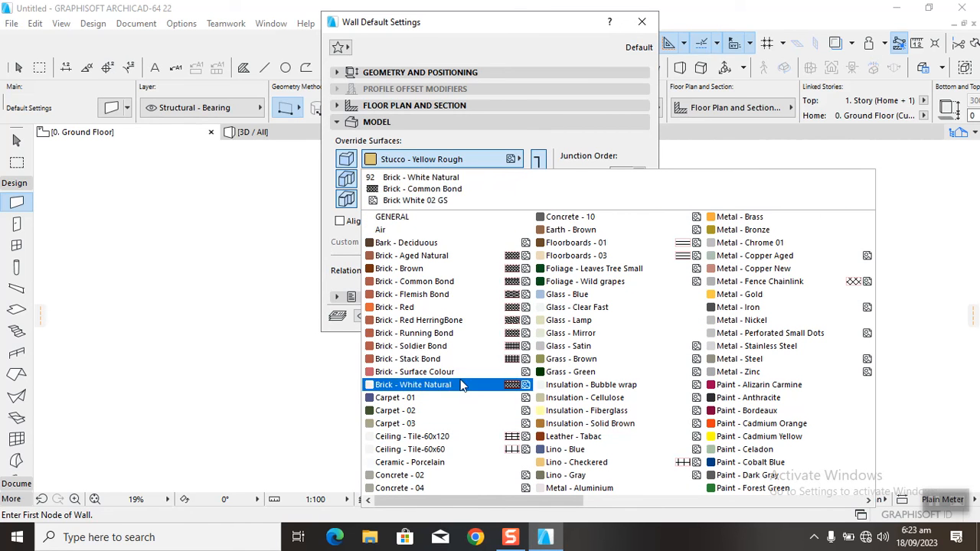
pyautogui.click(738, 358)
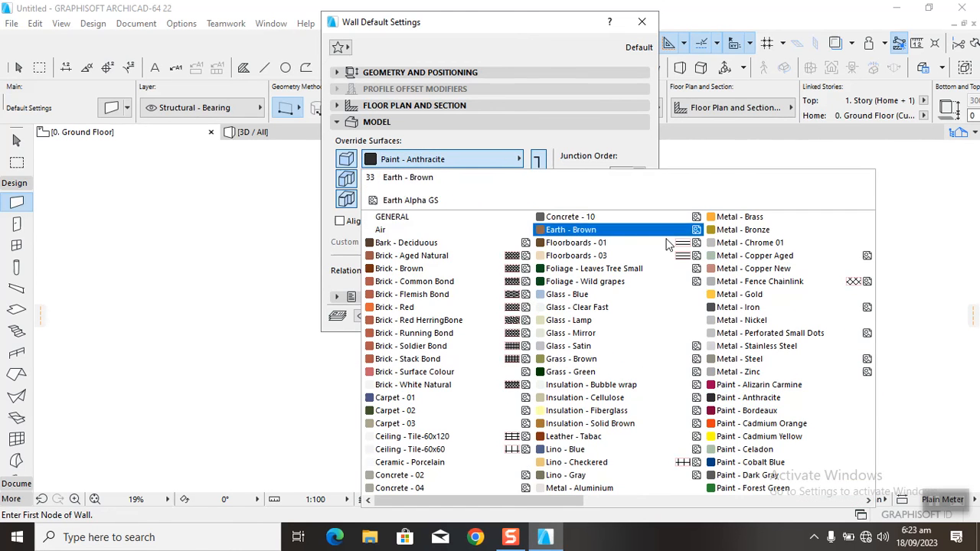
pyautogui.click(751, 268)
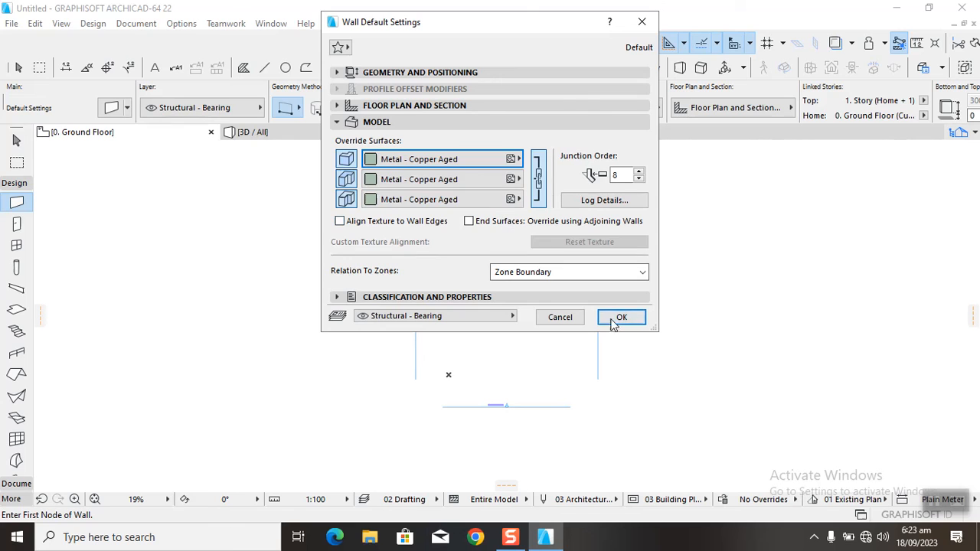
# - Accept the wall defaults and draw four walls outlining a rectangle on the ground floor
pyautogui.click(621, 317)
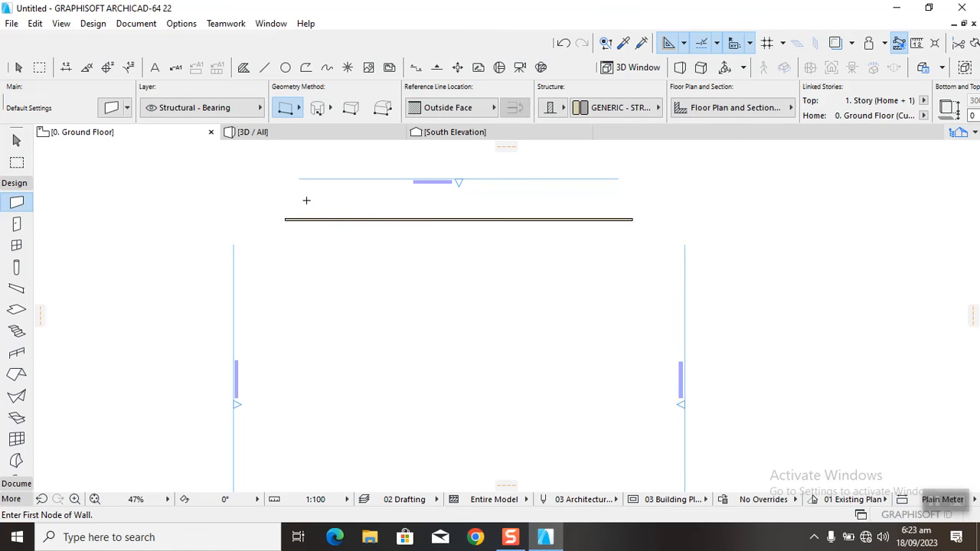
pyautogui.click(306, 201)
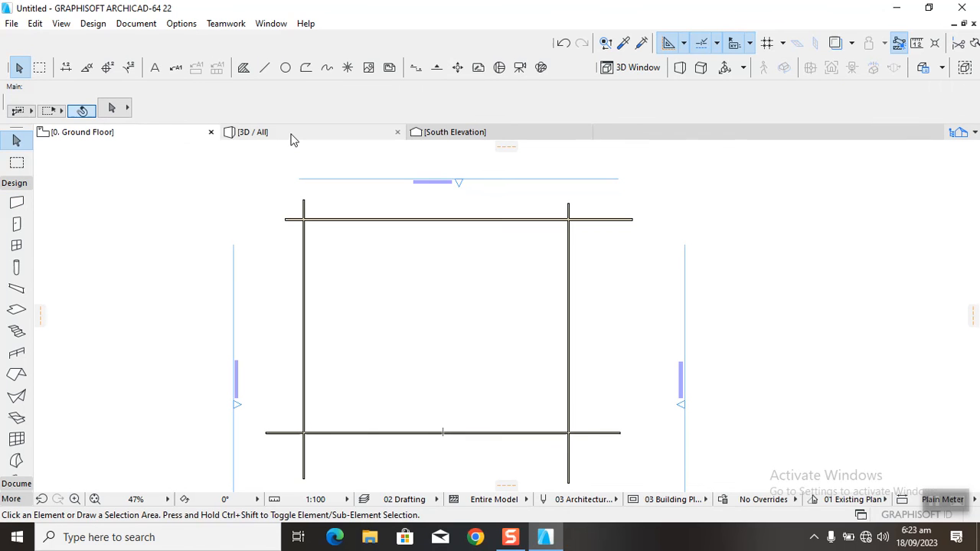
# - View the four copper-textured walls in 3D and orbit to look down on them
pyautogui.click(252, 132)
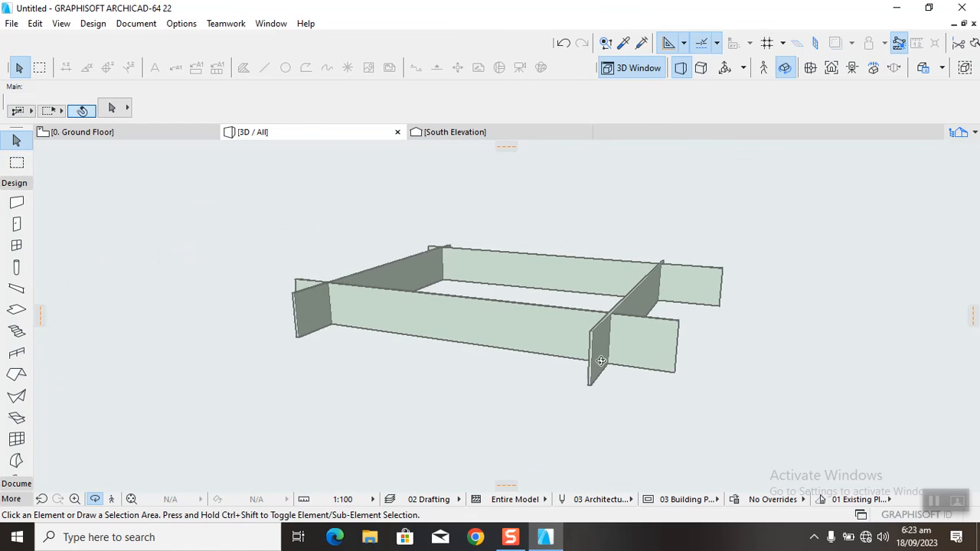
pyautogui.moveTo(600, 361); pyautogui.dragTo(560, 323)
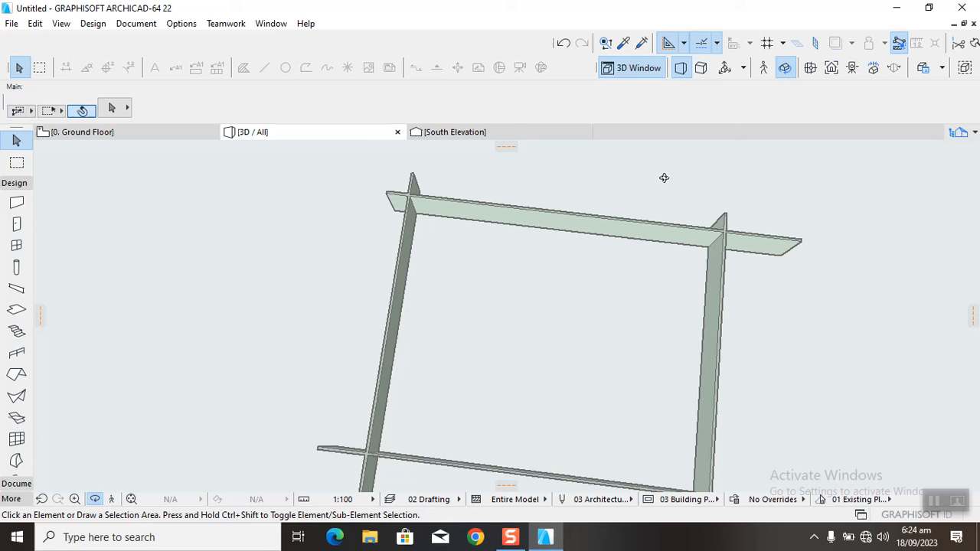
pyautogui.moveTo(652, 187)
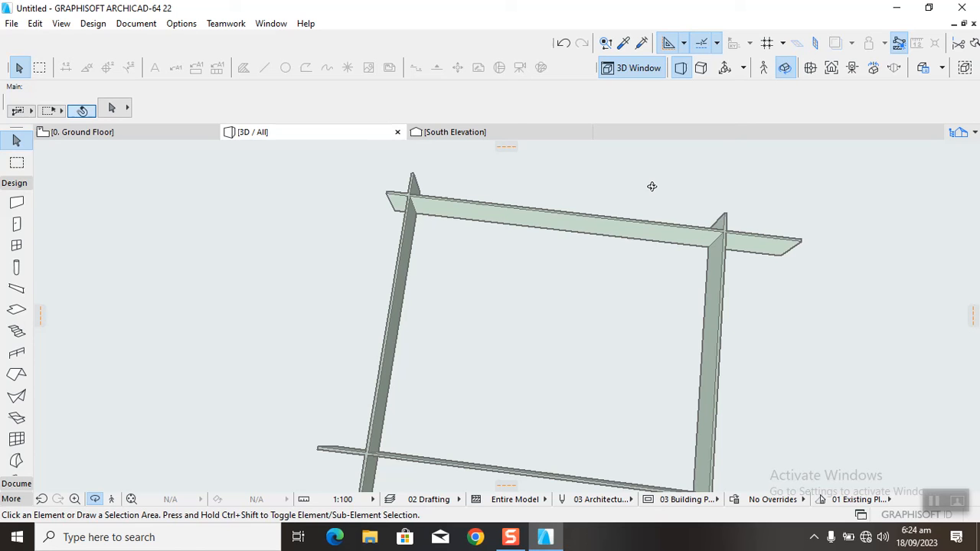